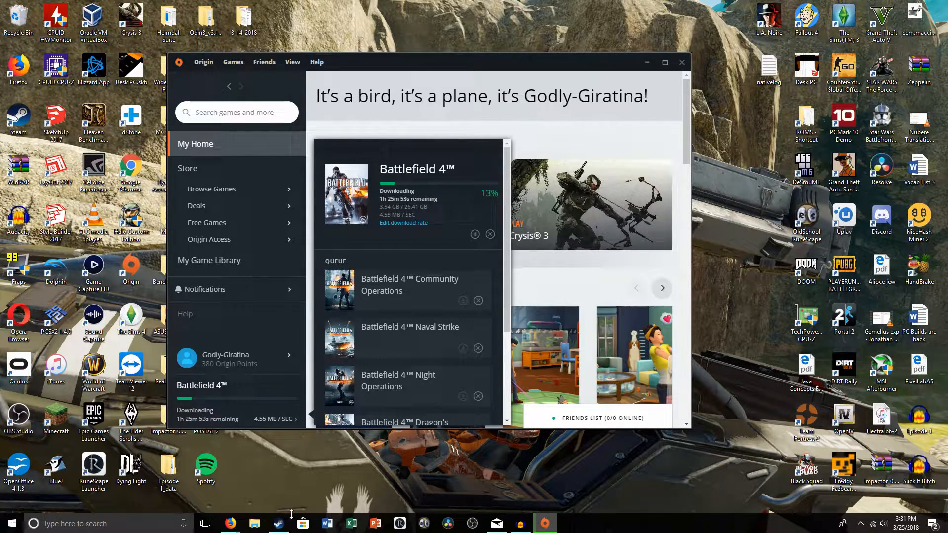
# Open Origin's Application Settings page with the window maximized
pyautogui.click(254, 524)
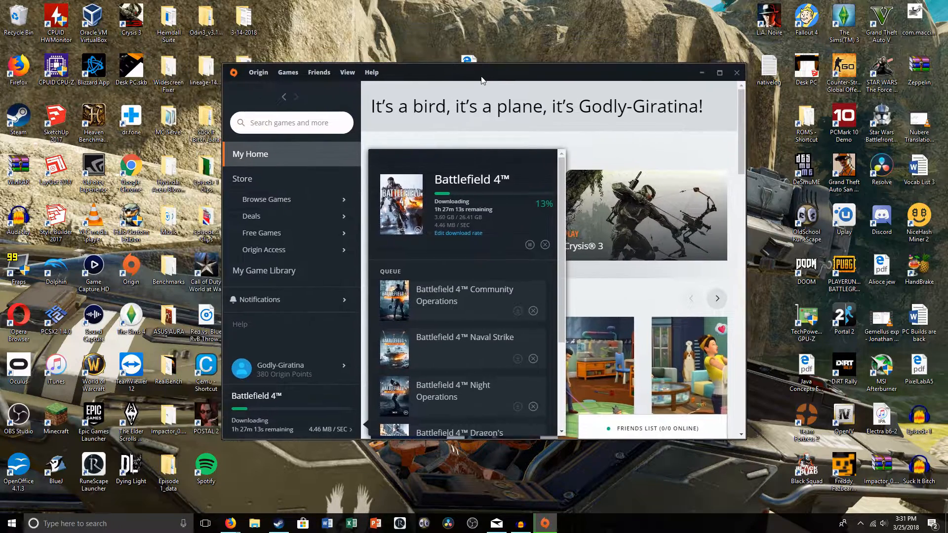
pyautogui.click(255, 75)
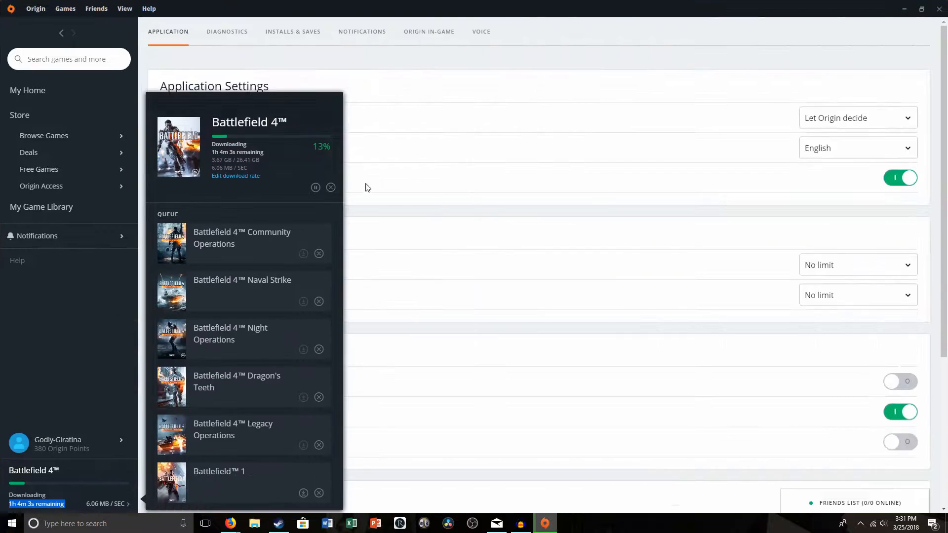
pyautogui.scroll(-3)
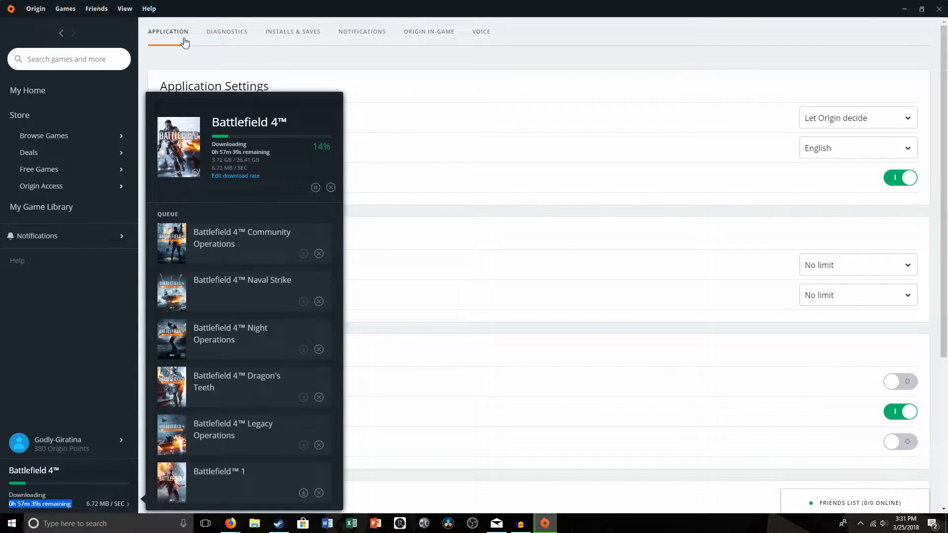
# Under Installs & Saves, try the G: drive root as library location and dismiss the invalid-directory error
pyautogui.click(293, 32)
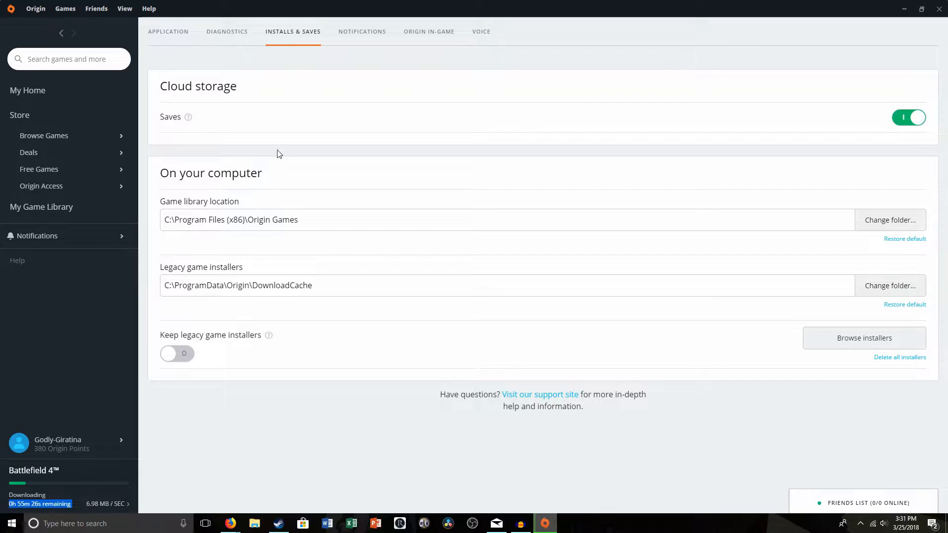
pyautogui.moveTo(168, 172); pyautogui.dragTo(248, 173)
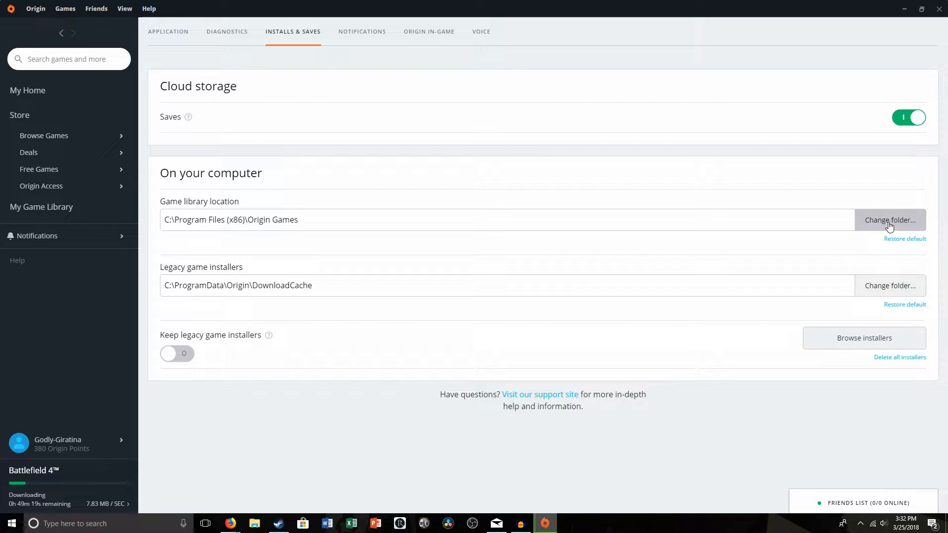
pyautogui.click(890, 220)
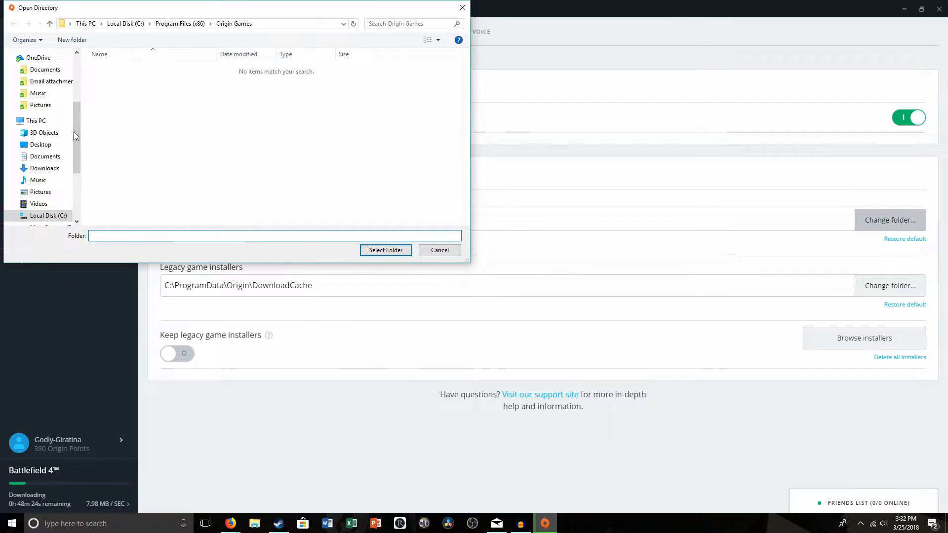
pyautogui.click(47, 164)
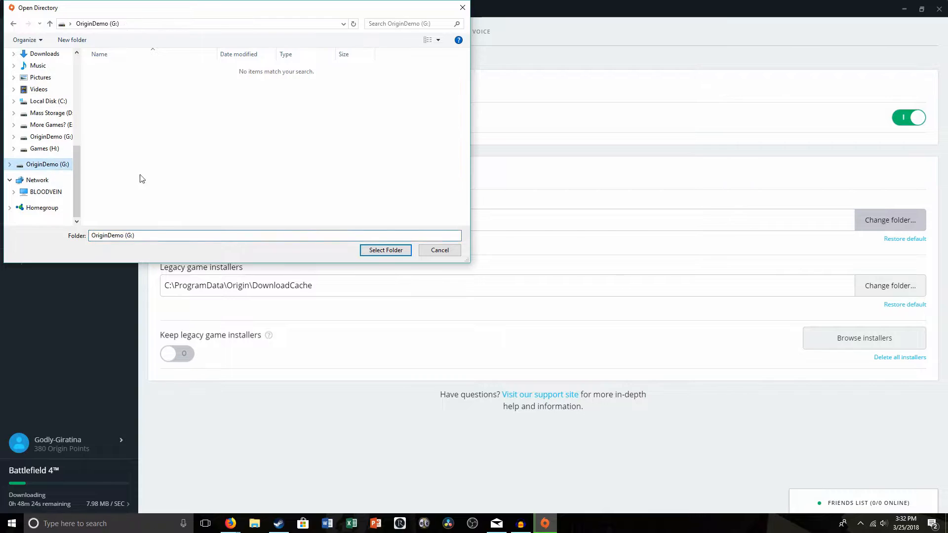
pyautogui.click(385, 250)
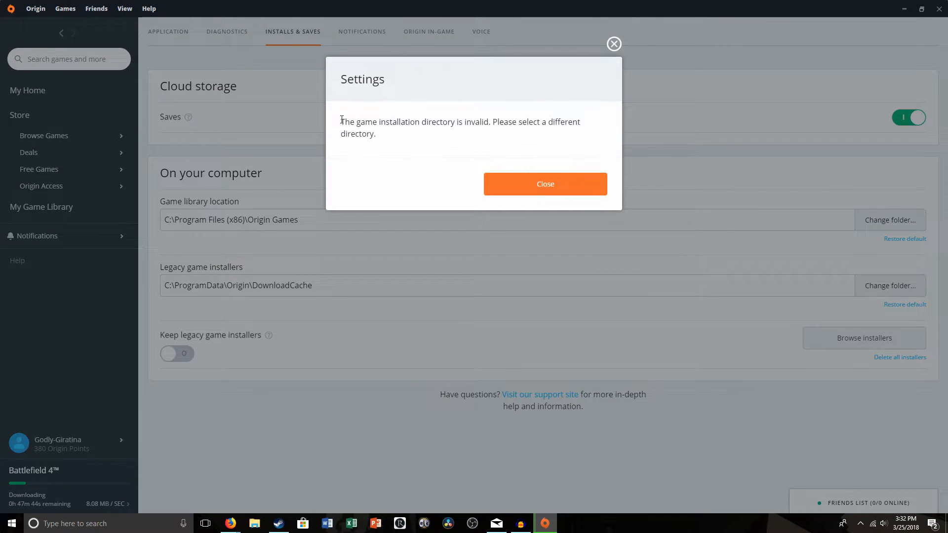
pyautogui.click(545, 184)
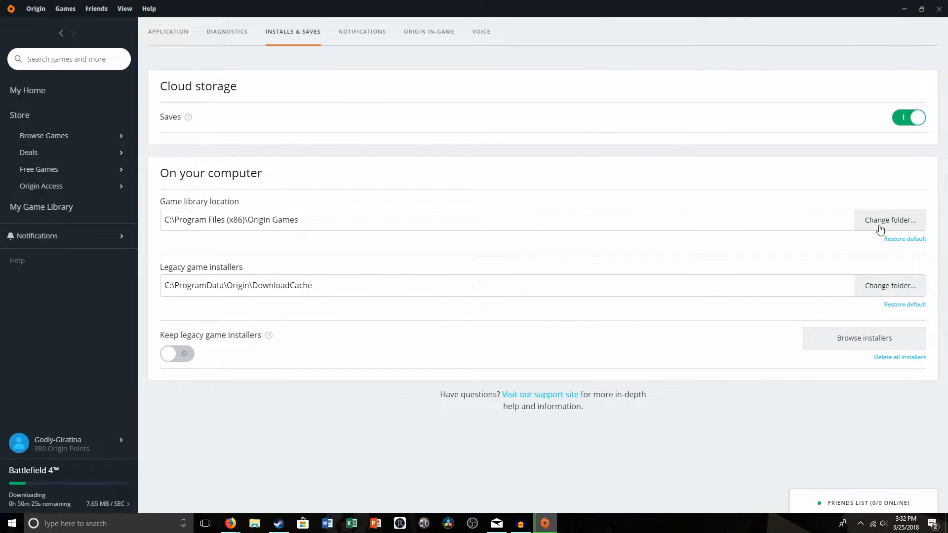
# Create a folder named Origin on drive G: and select it as the game library location
pyautogui.click(890, 220)
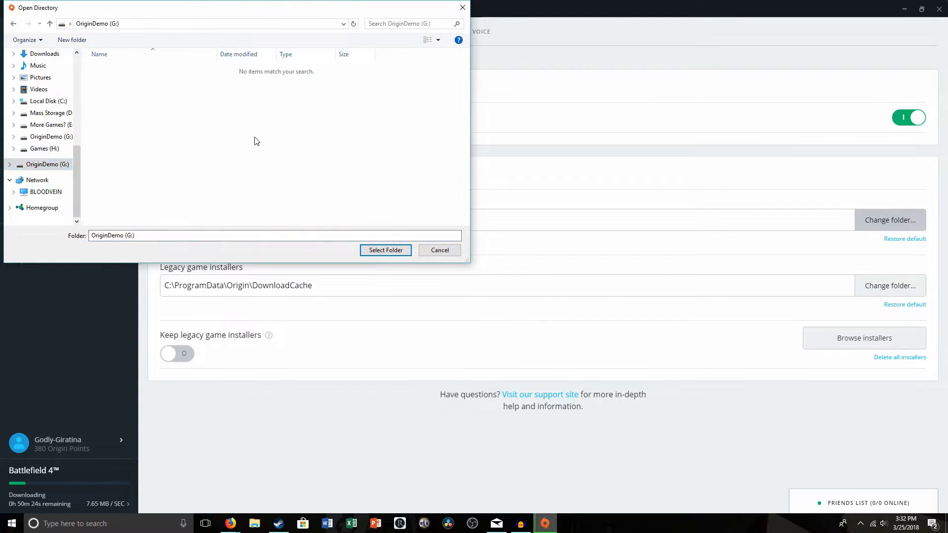
pyautogui.rightClick(256, 141)
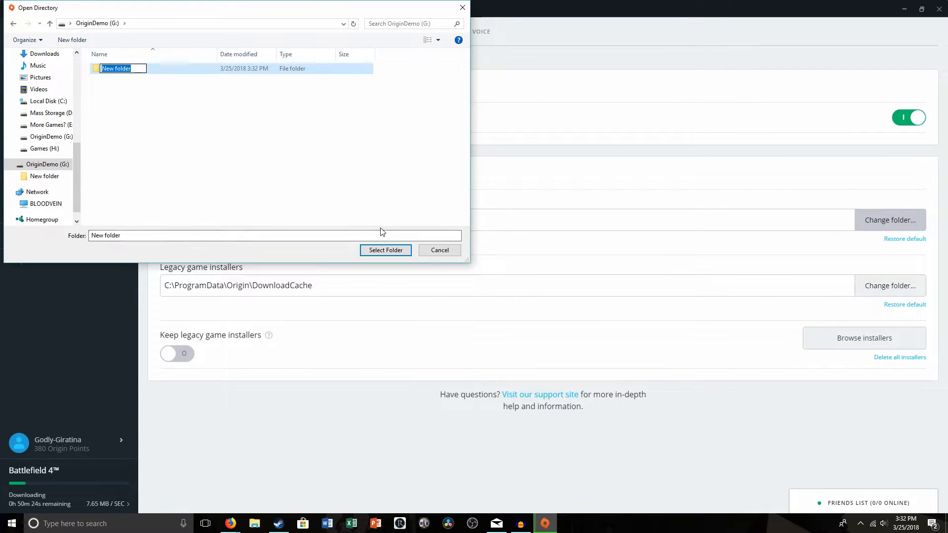
pyautogui.write('Origin')
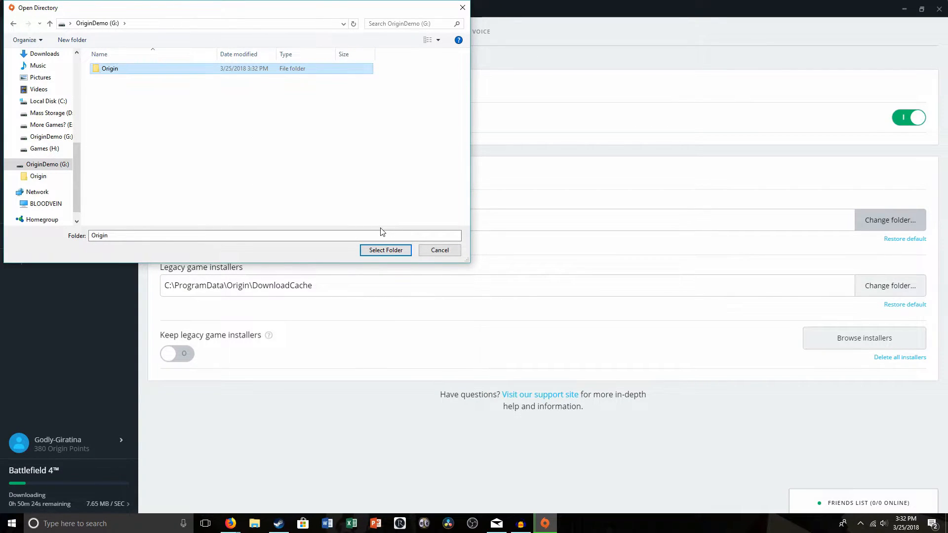
pyautogui.click(385, 250)
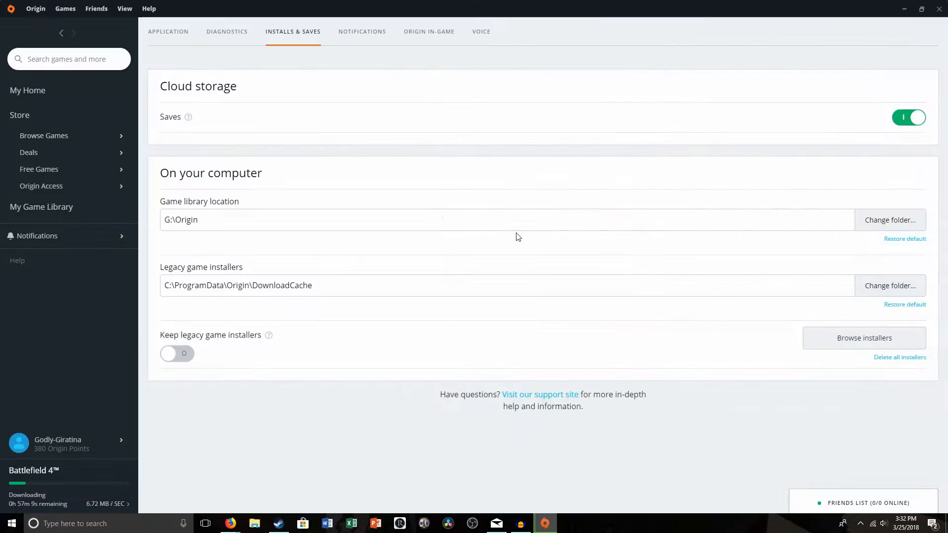
pyautogui.moveTo(552, 148)
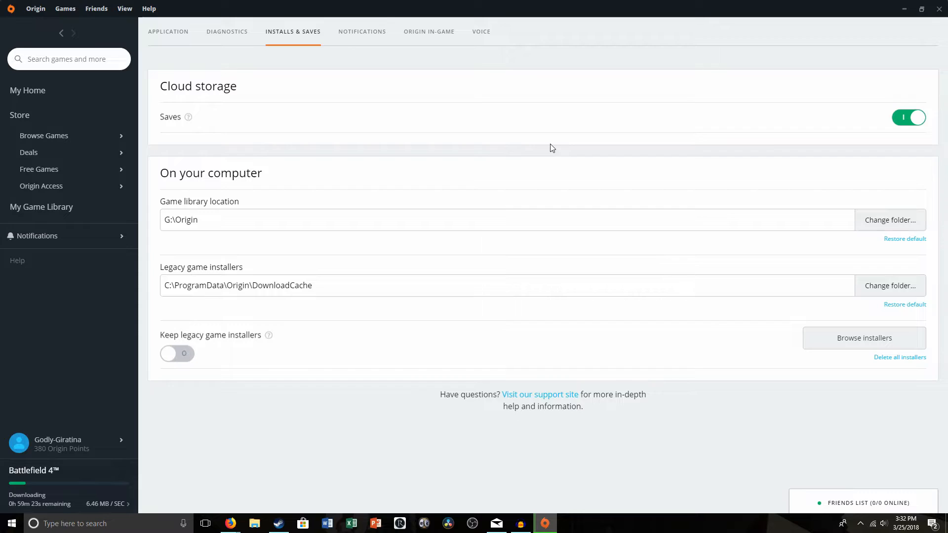
# Close Origin from the taskbar and relaunch it from the desktop shortcut
pyautogui.rightClick(544, 522)
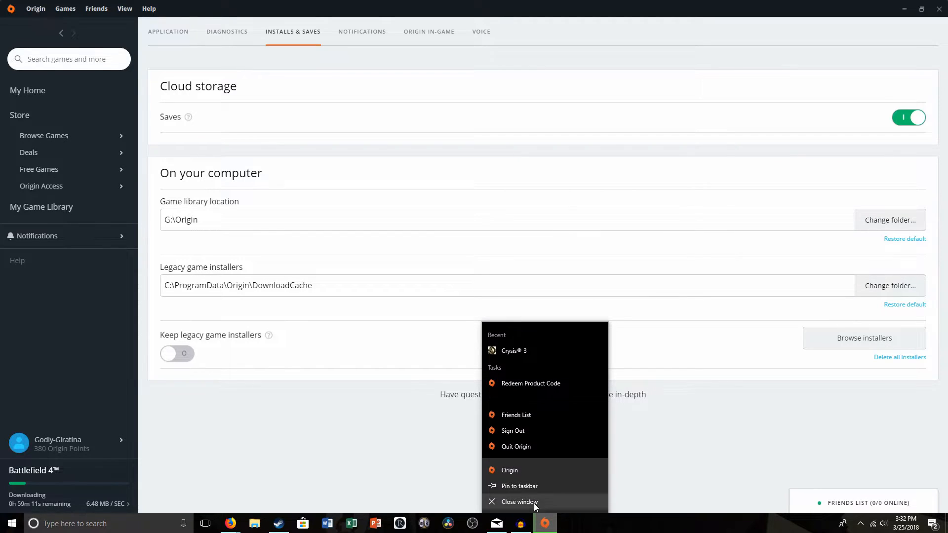
pyautogui.click(519, 502)
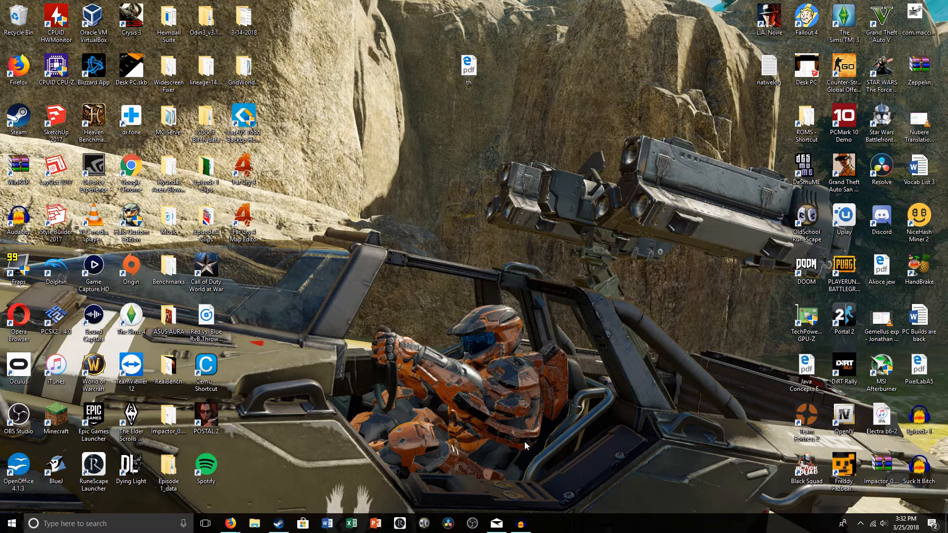
pyautogui.write('or')
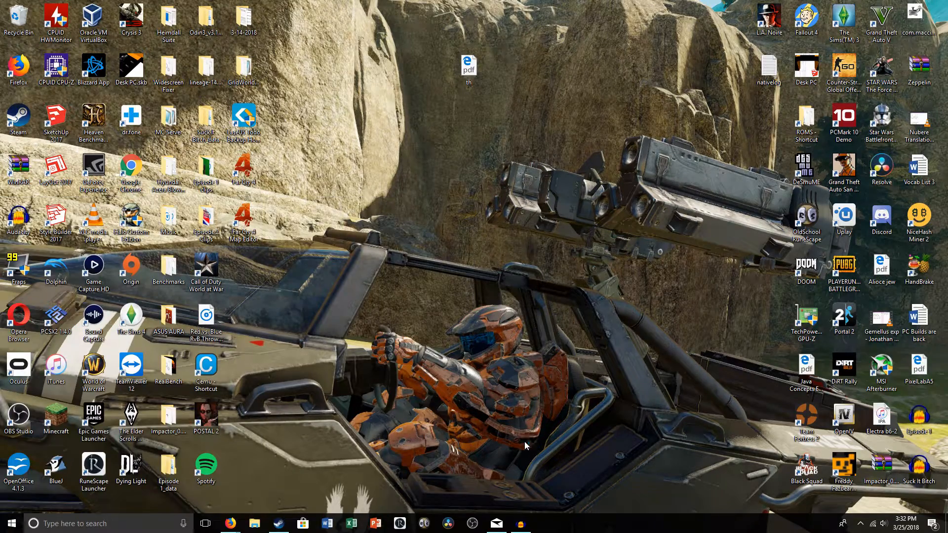
pyautogui.moveTo(574, 333)
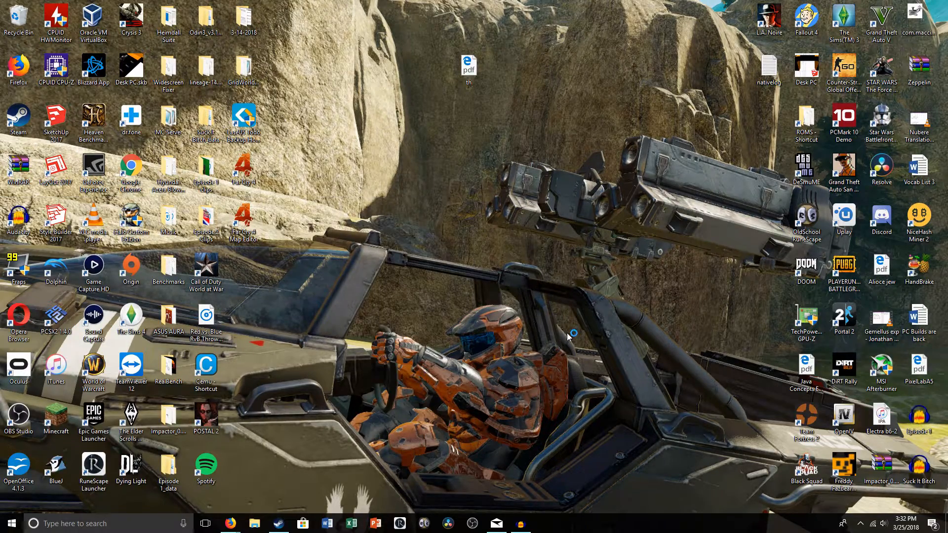
pyautogui.doubleClick(131, 265)
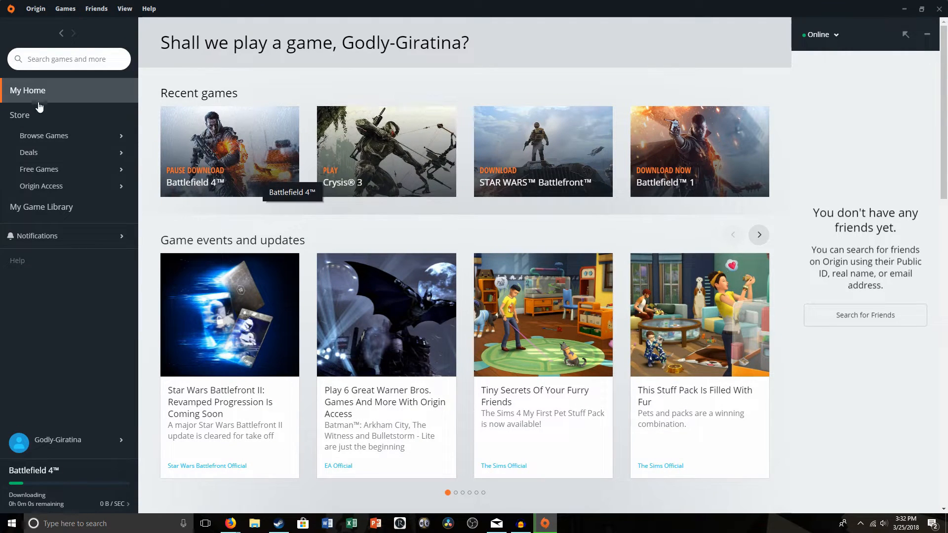
# Add Star Wars Battlefront from My Game Library to the download queue
pyautogui.click(41, 207)
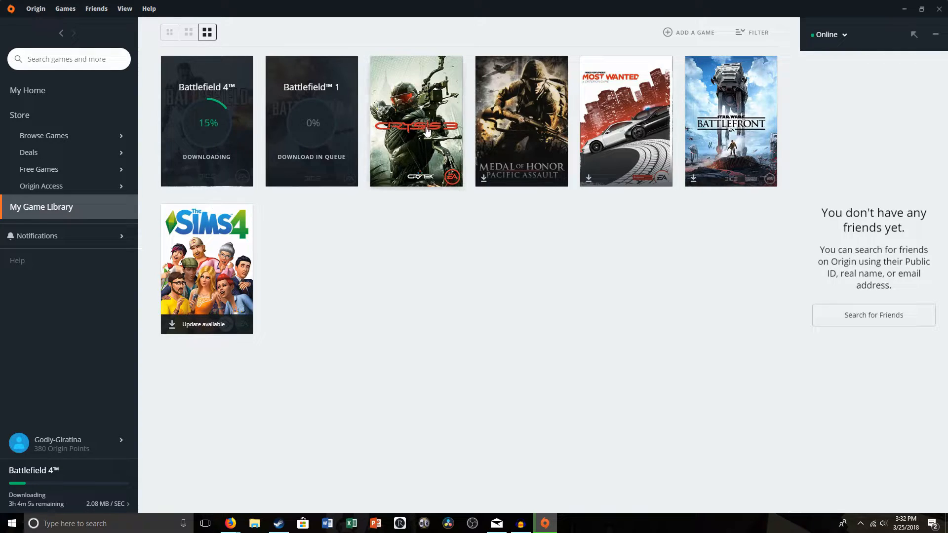
pyautogui.moveTo(628, 196)
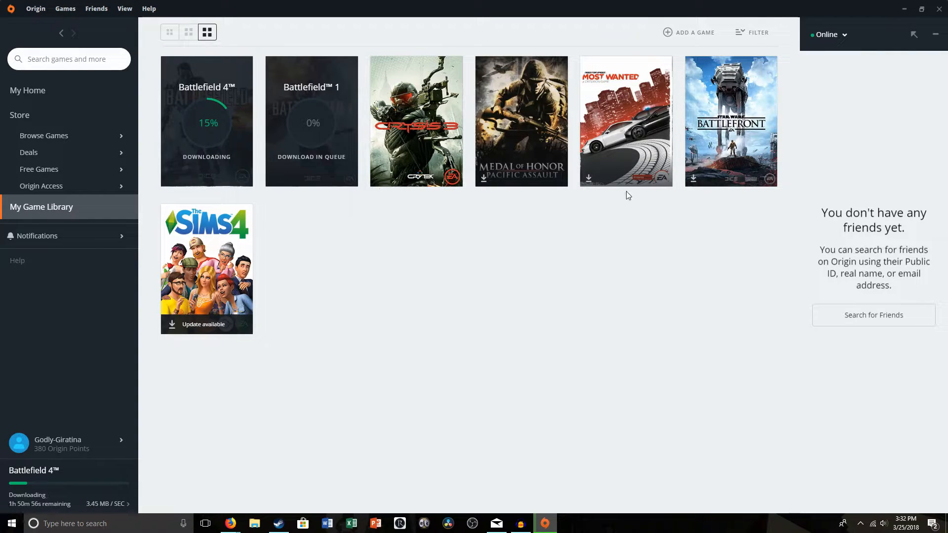
pyautogui.moveTo(723, 122)
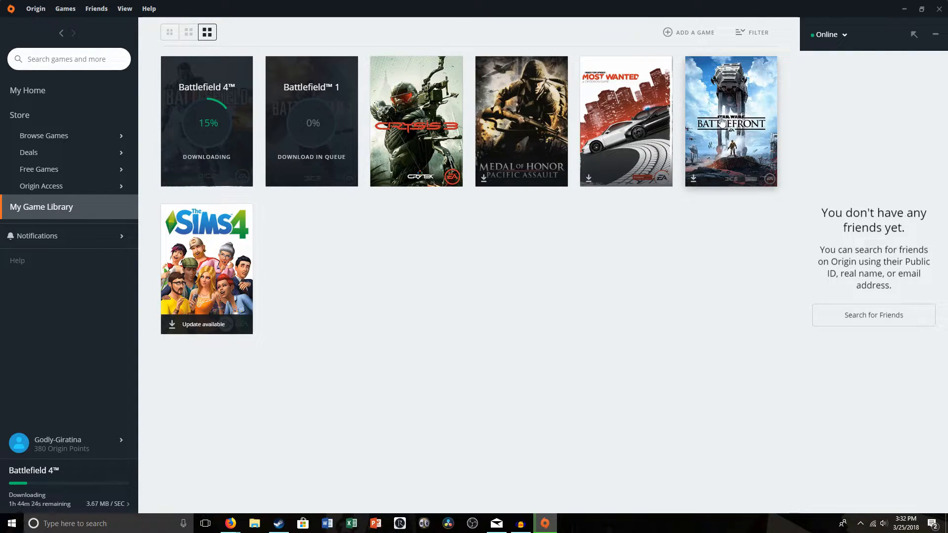
pyautogui.click(731, 121)
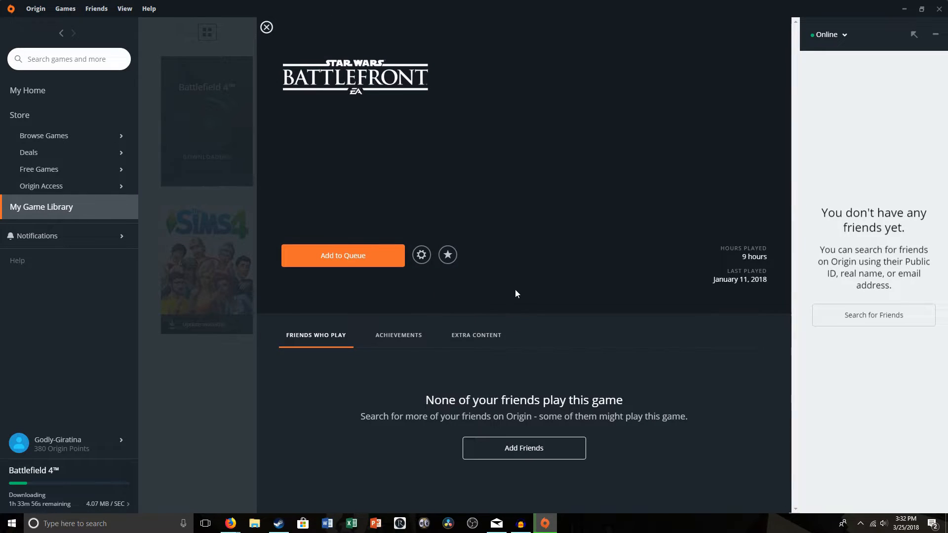
pyautogui.click(343, 255)
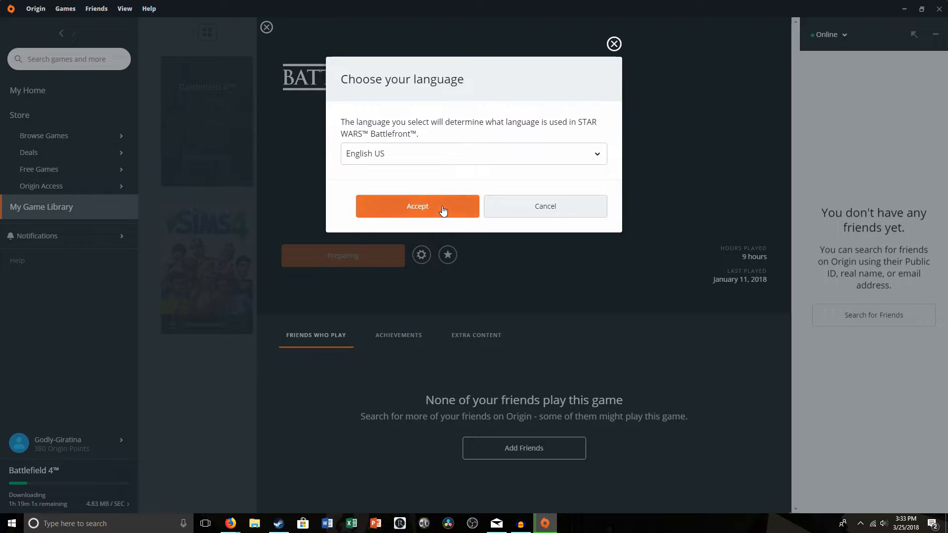
# Accept English US and browse for a different Battlefront install location on the G: drive
pyautogui.click(417, 206)
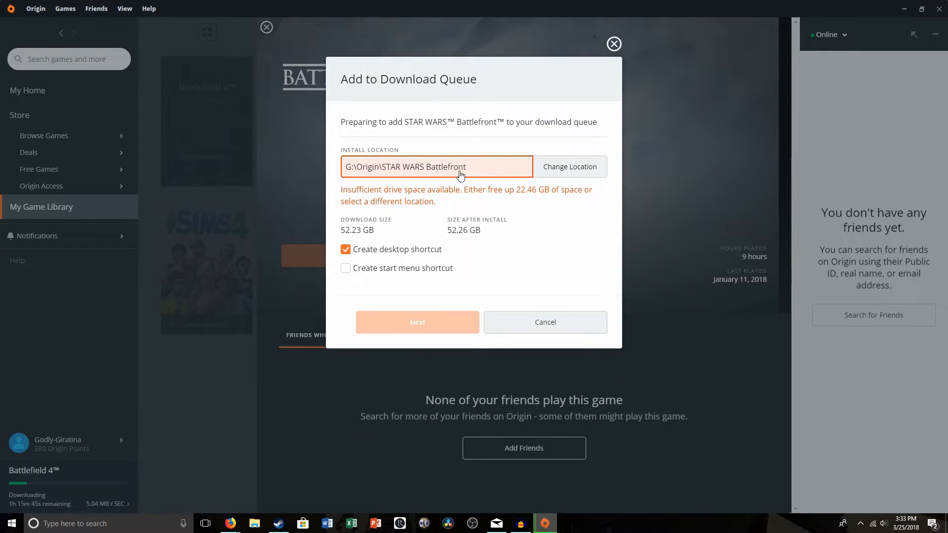
pyautogui.doubleClick(383, 190)
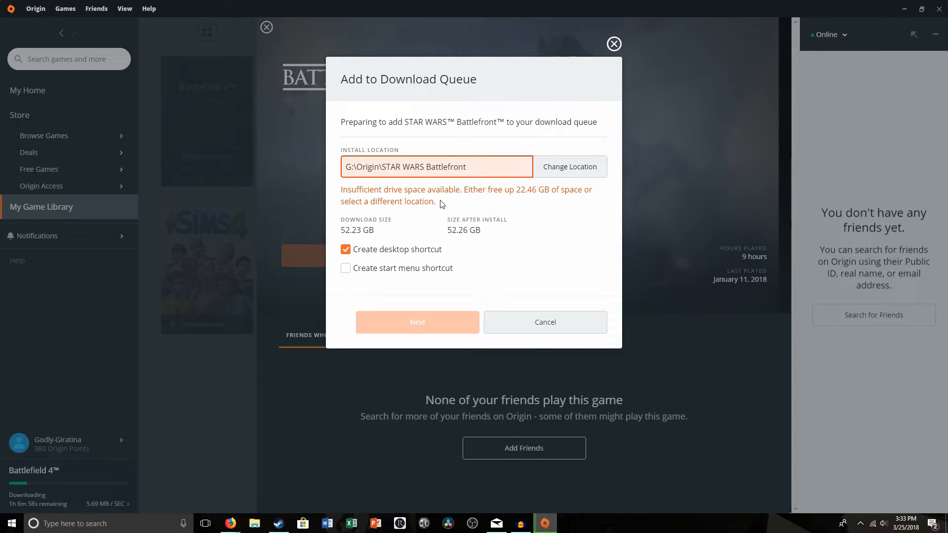
pyautogui.moveTo(405, 227)
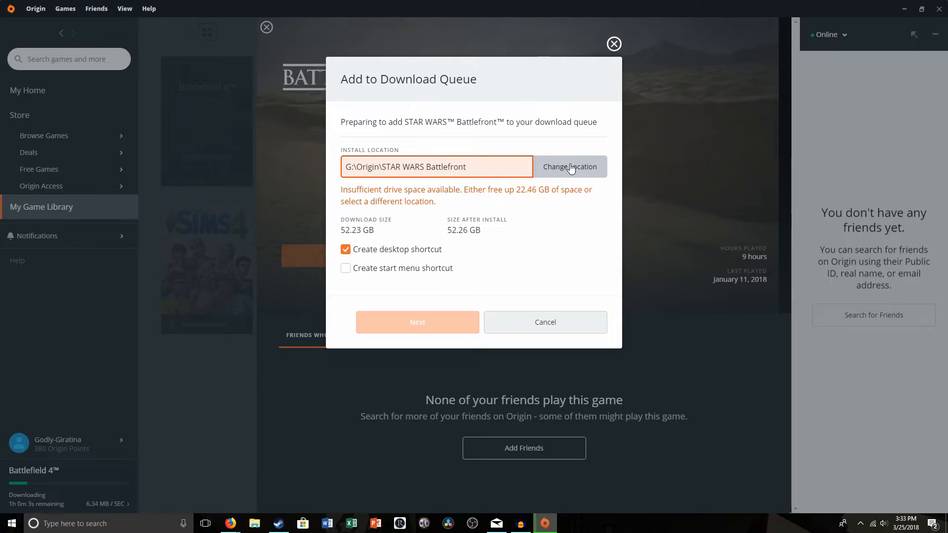
pyautogui.click(571, 166)
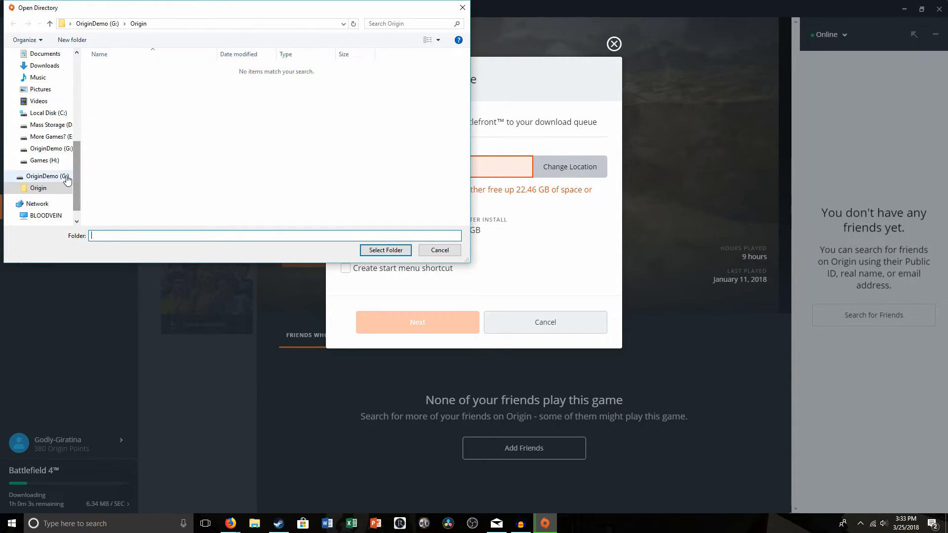
pyautogui.moveTo(86, 203)
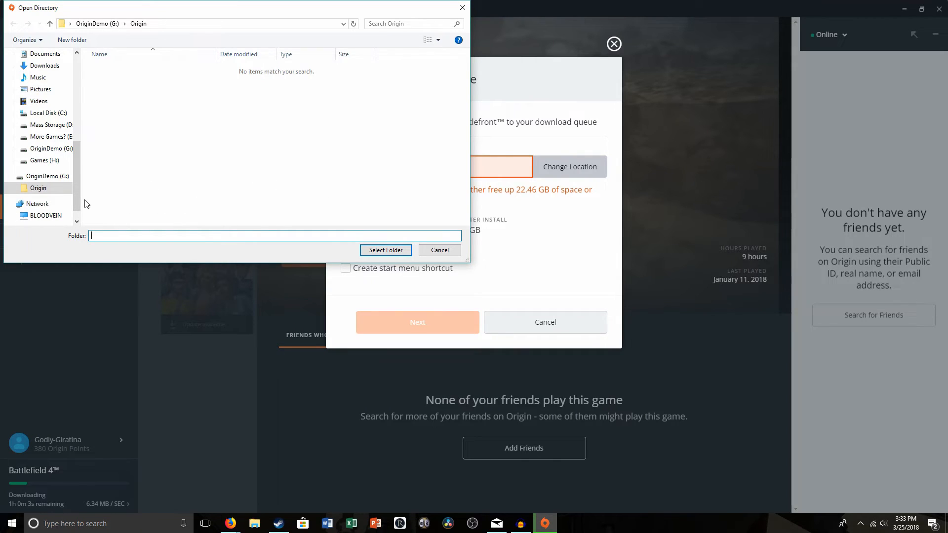